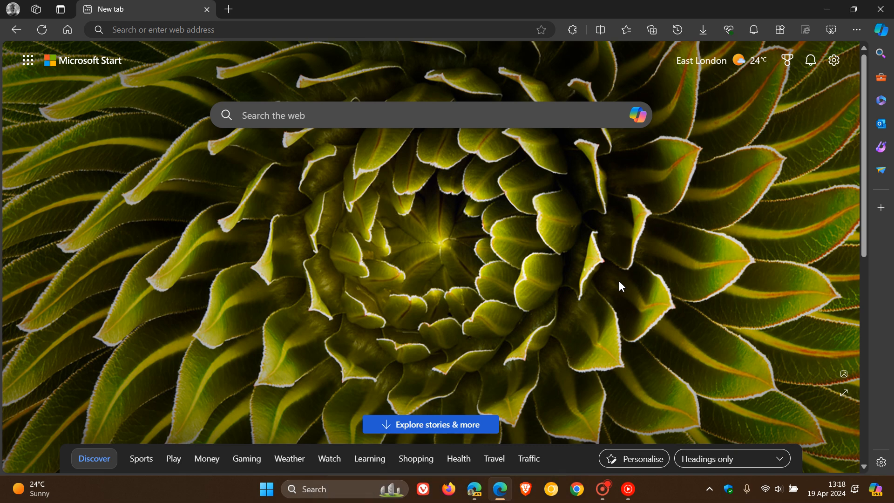
Load the Get to Know Microsoft Edge page on microsoft.com.
{"action": "left_click", "coordinate": [625, 30]}
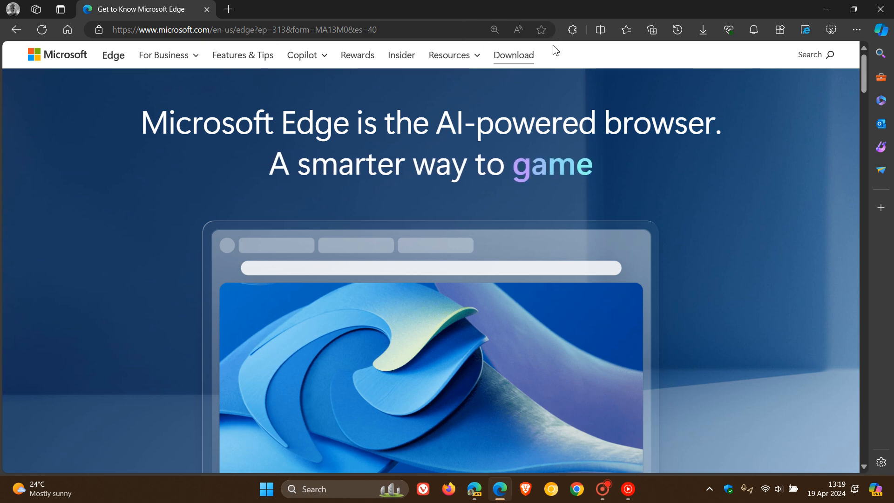
{"action": "mouse_move", "coordinate": [561, 38]}
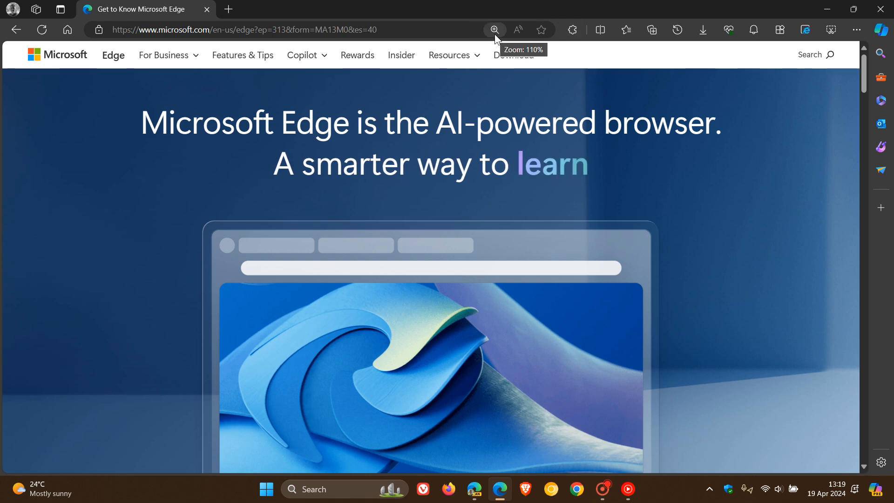
{"action": "mouse_move", "coordinate": [517, 30]}
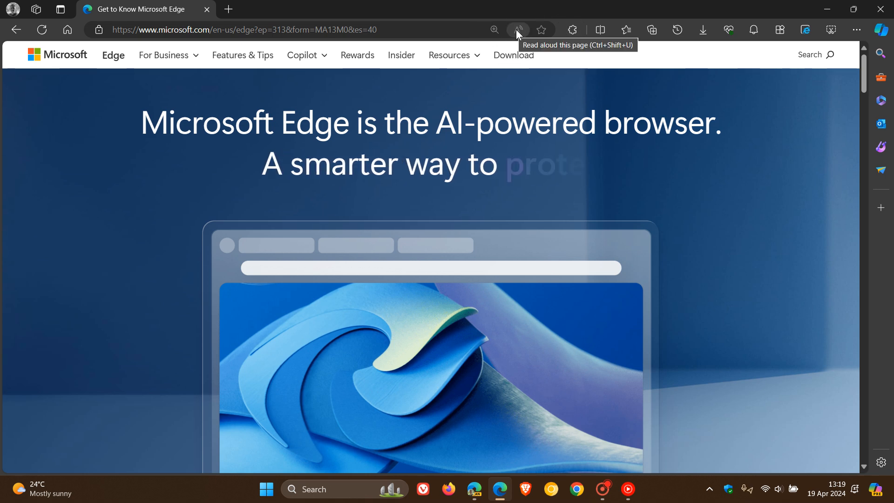
{"action": "mouse_move", "coordinate": [541, 29]}
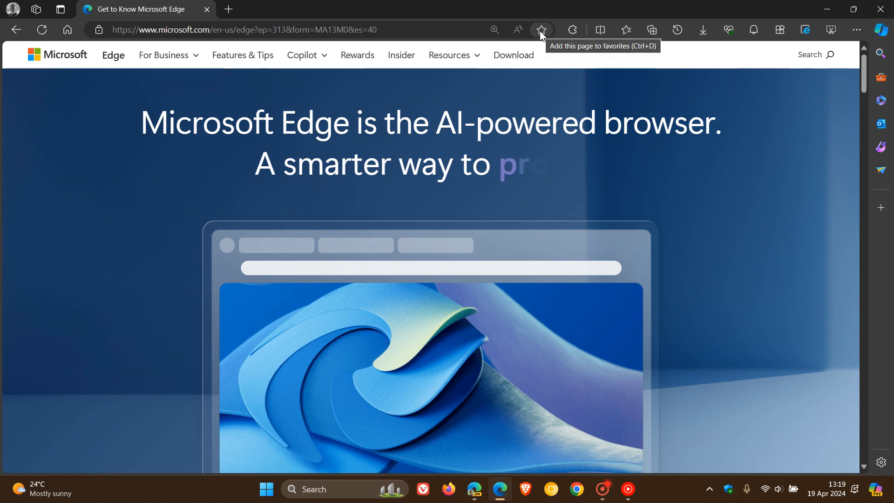
{"action": "mouse_move", "coordinate": [602, 97]}
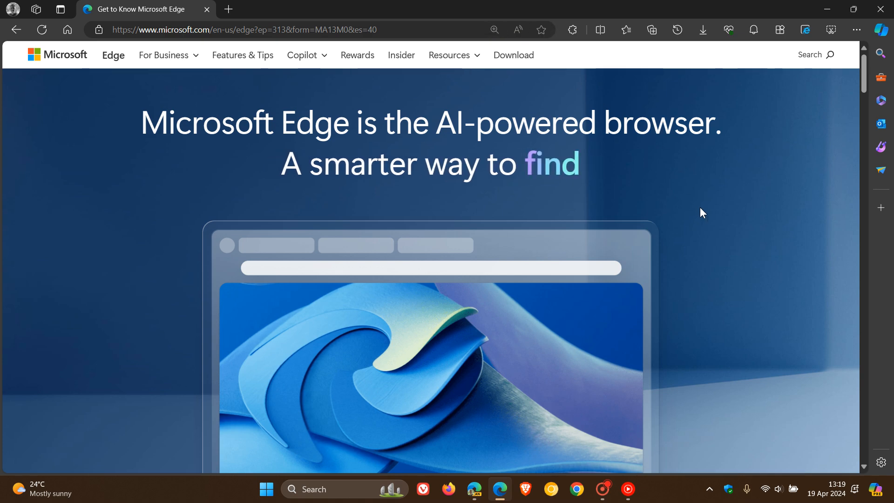
Switch to the Edge Canary window and load the Download Microsoft Edge favorite.
{"action": "left_click", "coordinate": [228, 10]}
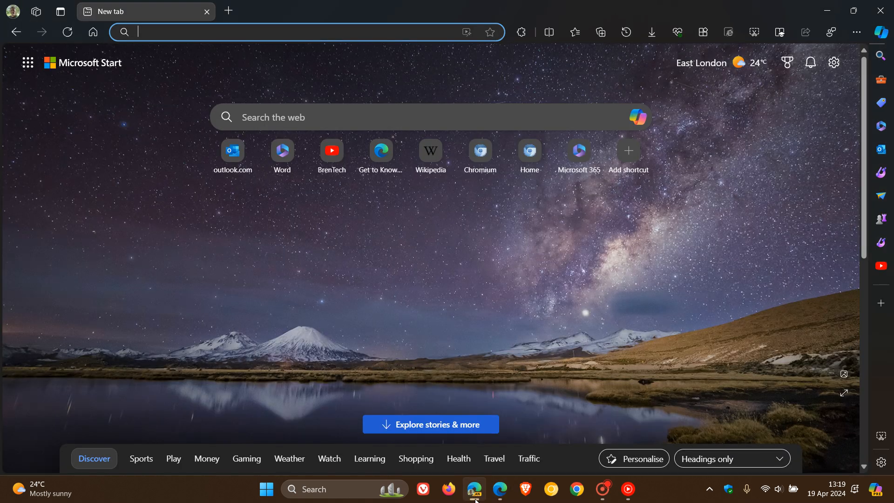
{"action": "mouse_move", "coordinate": [576, 242]}
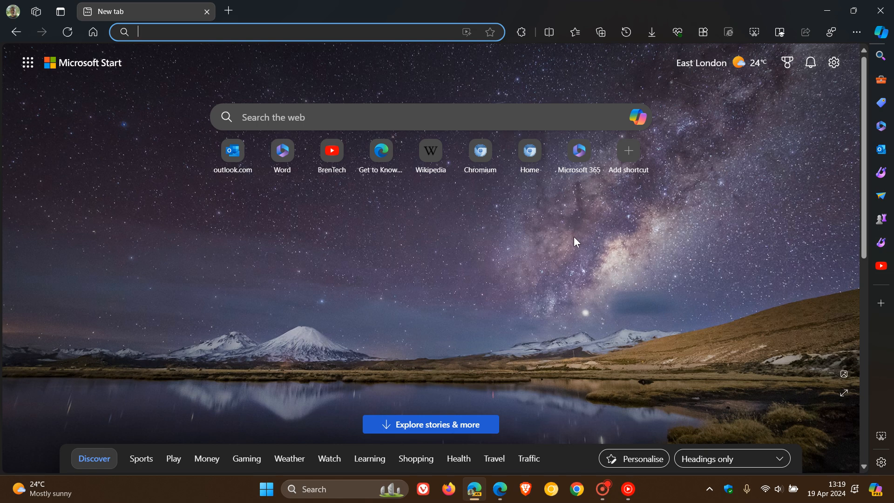
{"action": "left_click", "coordinate": [574, 32]}
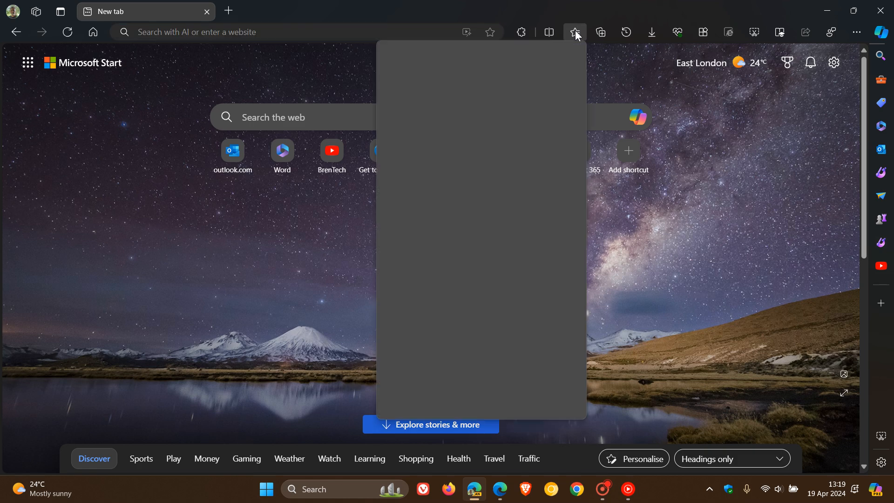
{"action": "left_click", "coordinate": [575, 32]}
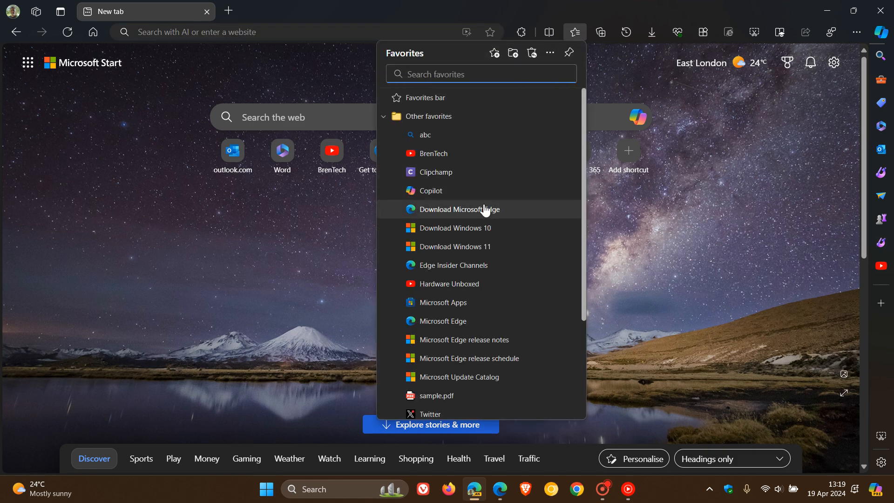
{"action": "mouse_move", "coordinate": [460, 209]}
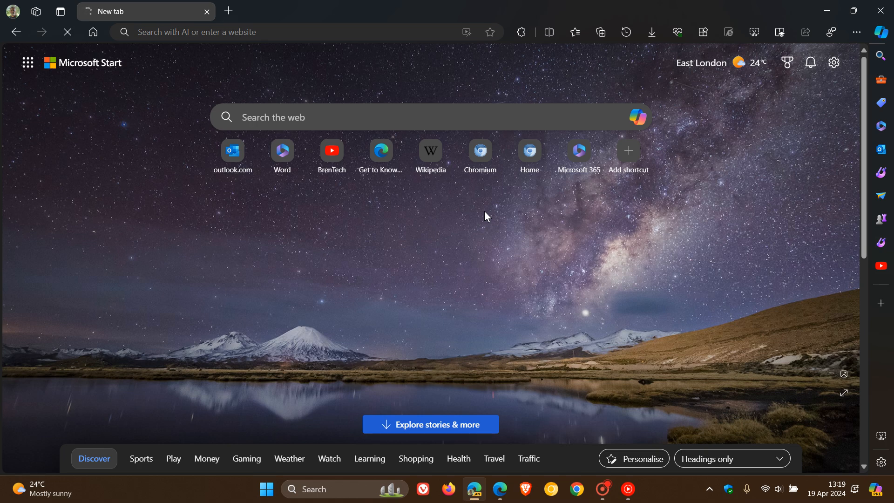
Show the address bar's More actions menu listing Read aloud and Enhance video, twice.
{"action": "left_click", "coordinate": [380, 150]}
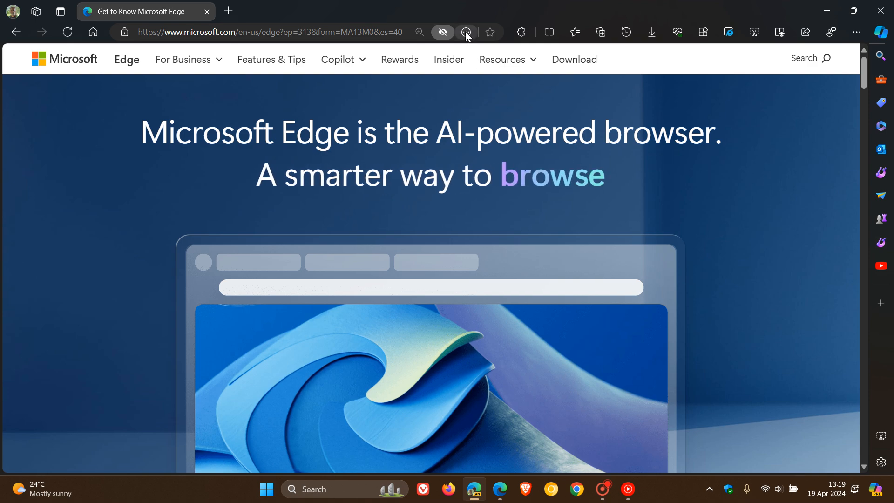
{"action": "mouse_move", "coordinate": [466, 32]}
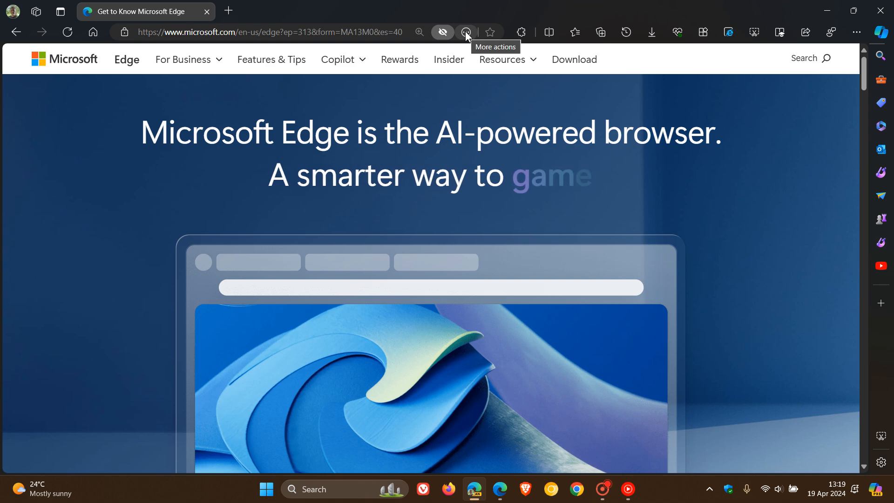
{"action": "left_click", "coordinate": [466, 32]}
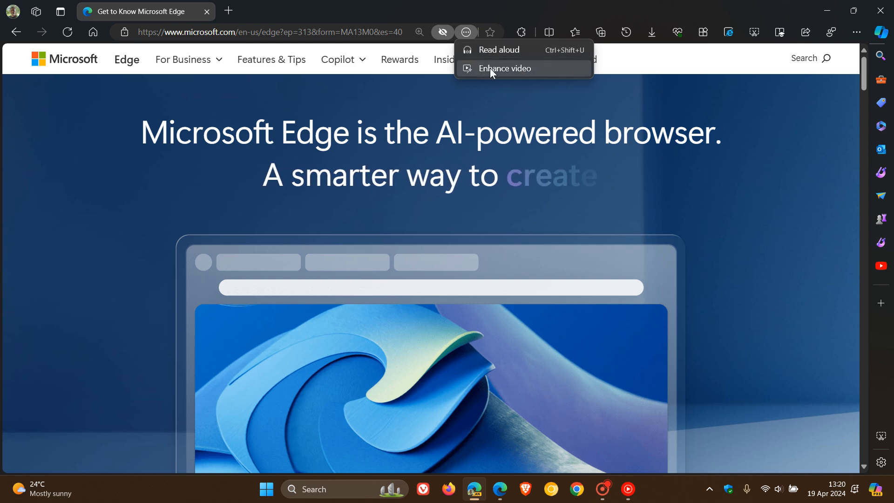
{"action": "mouse_move", "coordinate": [428, 84]}
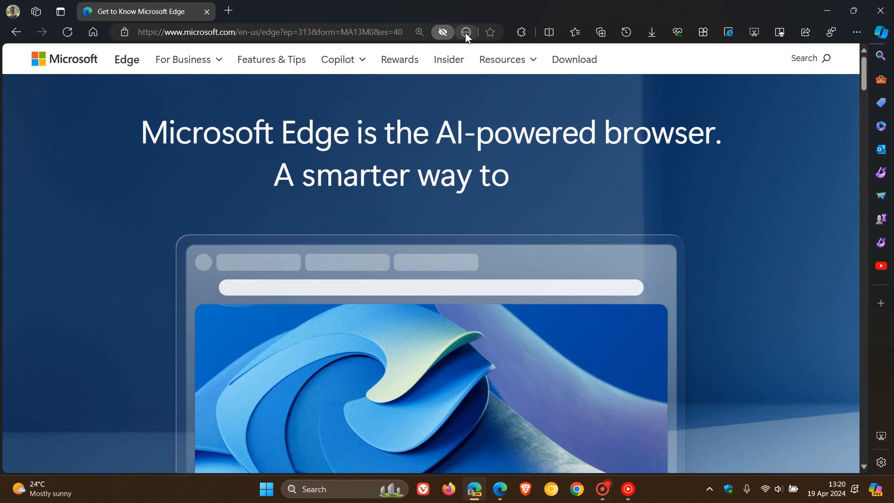
{"action": "mouse_move", "coordinate": [465, 32]}
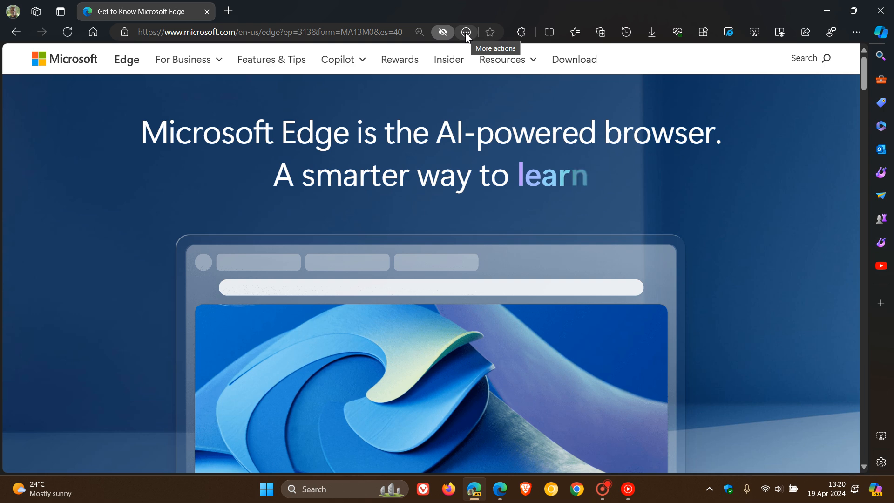
{"action": "left_click", "coordinate": [466, 32]}
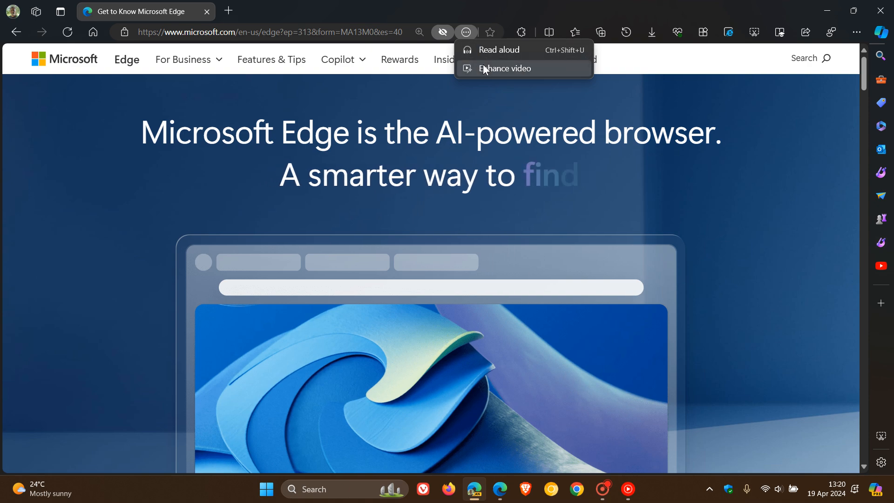
{"action": "left_click", "coordinate": [855, 32]}
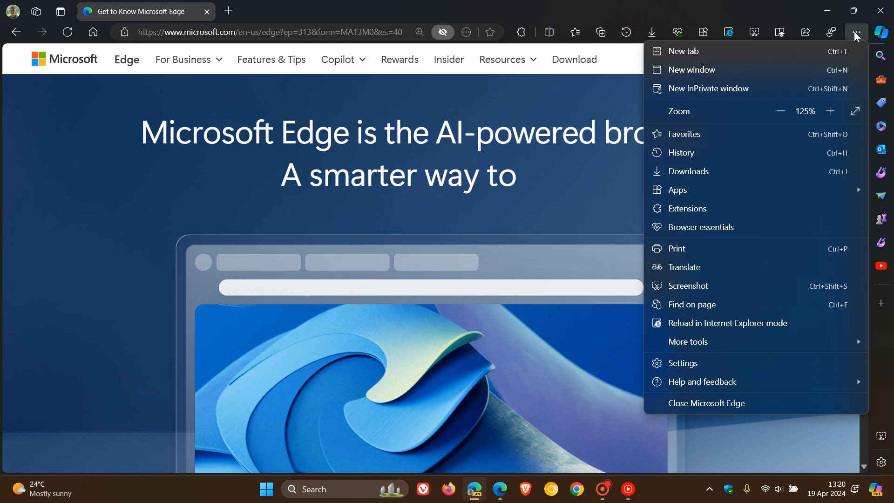
{"action": "left_click", "coordinate": [688, 341]}
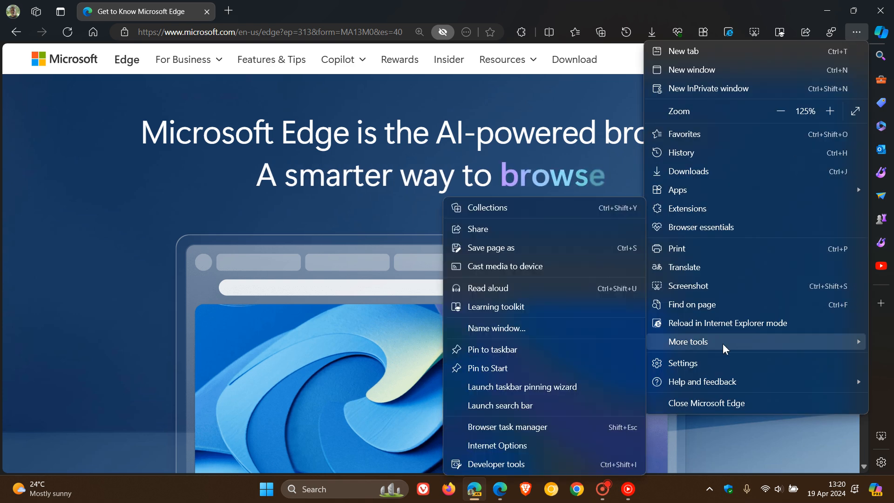
{"action": "mouse_move", "coordinate": [577, 308]}
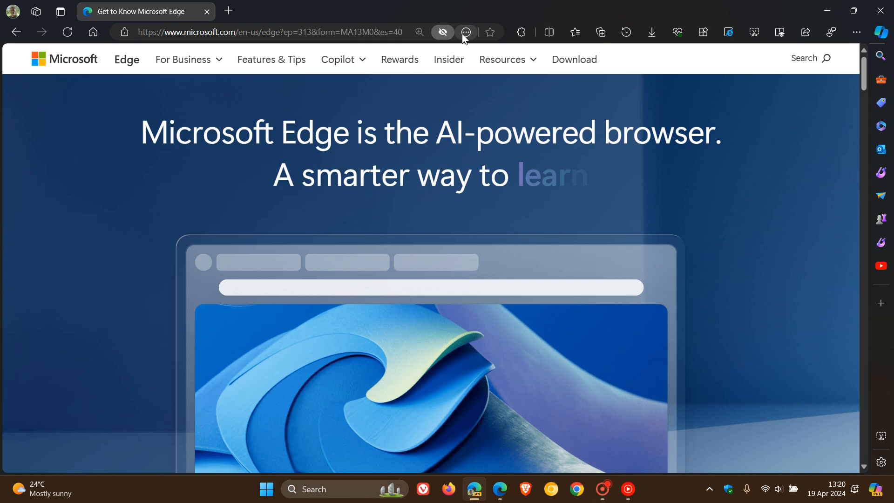
{"action": "left_click", "coordinate": [466, 33]}
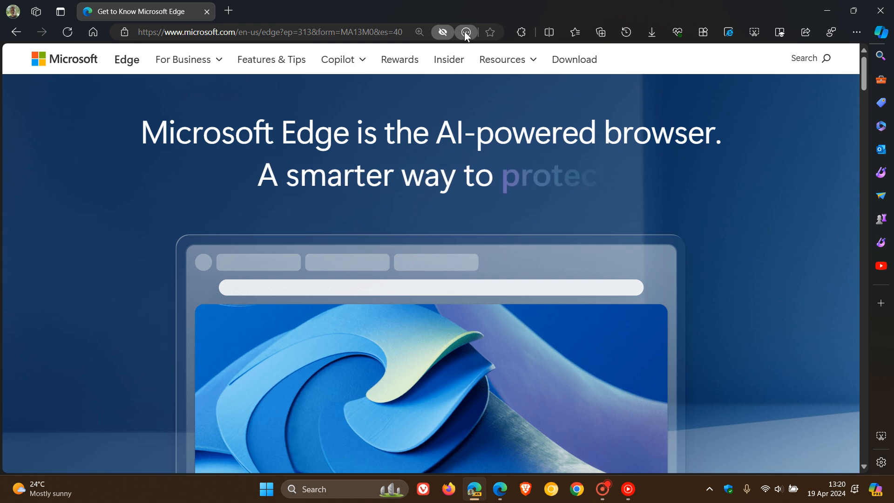
{"action": "left_click", "coordinate": [467, 32]}
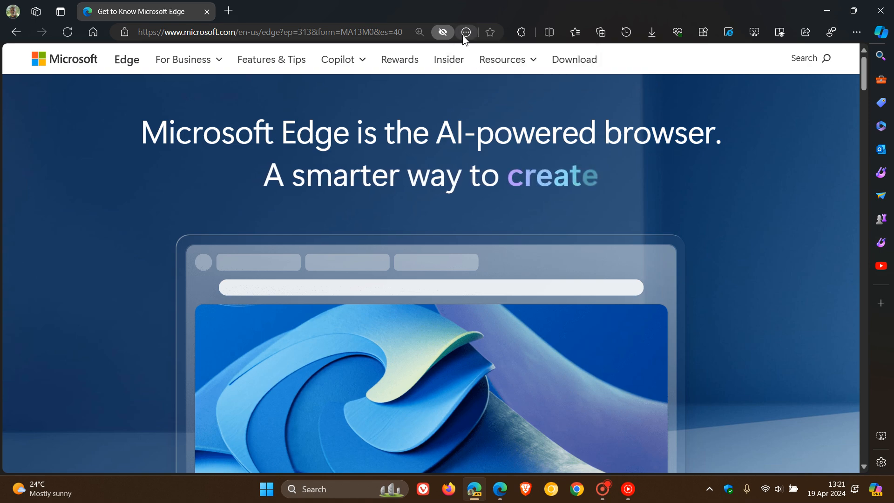
{"action": "mouse_move", "coordinate": [465, 32]}
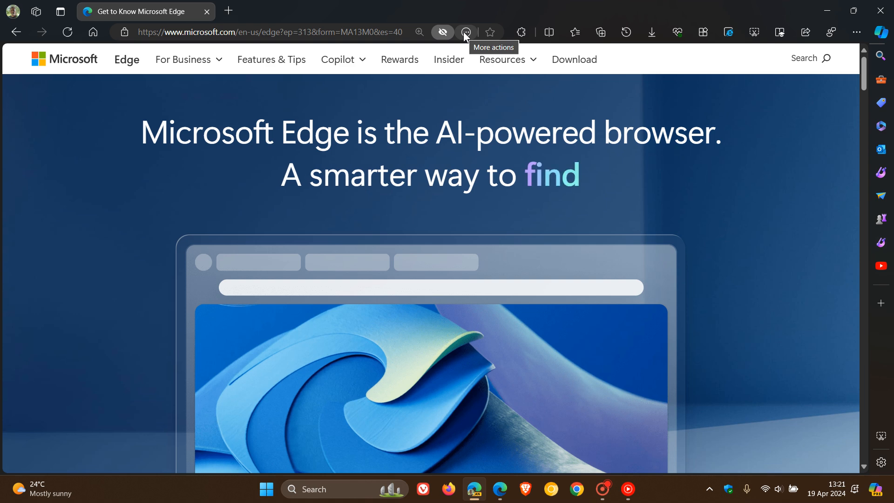